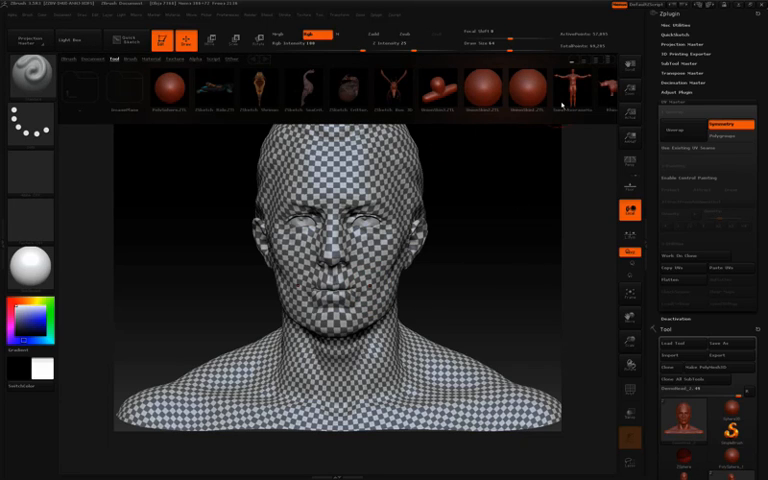
Select the soldier body tool so the full body replaces the head bust on the canvas
{"action": "left_click", "coordinate": [336, 84]}
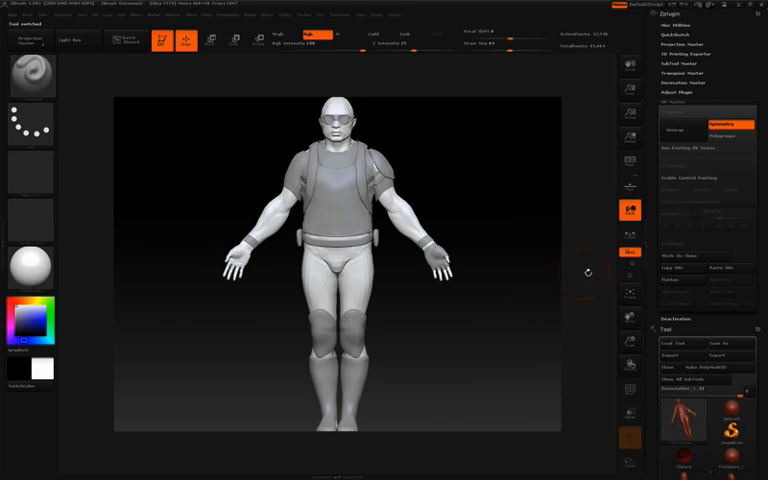
Show the low-poly base body divided into colour-coded polygroups for head, torso, arms and legs
{"action": "left_click", "coordinate": [630, 390]}
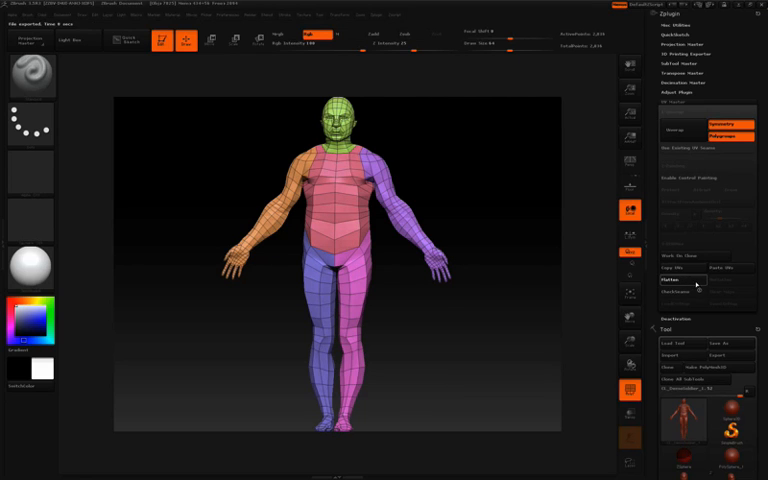
Flatten the body to lay out its polygroup-based UV islands across the canvas
{"action": "left_click", "coordinate": [672, 280]}
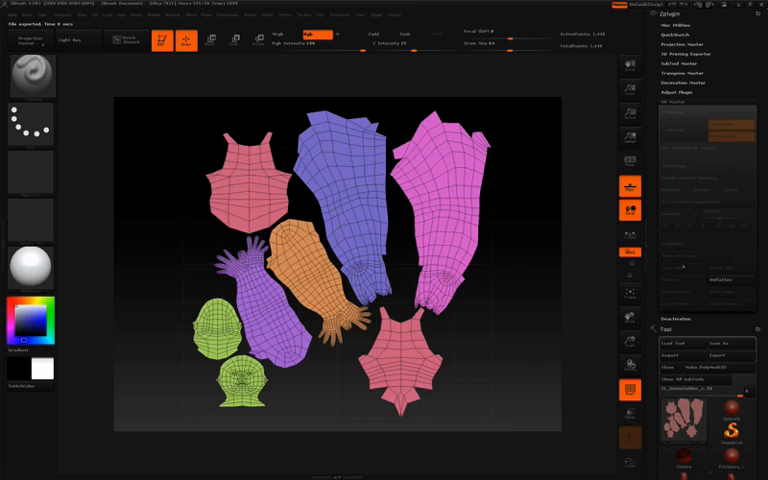
{"action": "mouse_move", "coordinate": [680, 264]}
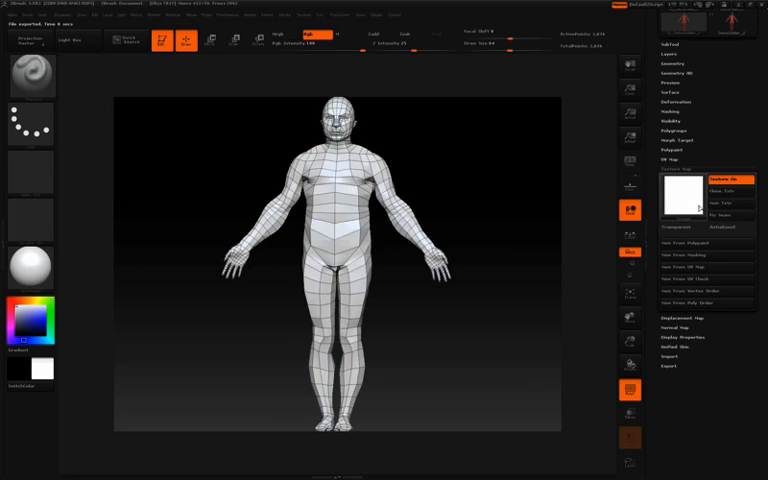
{"action": "left_click", "coordinate": [680, 192]}
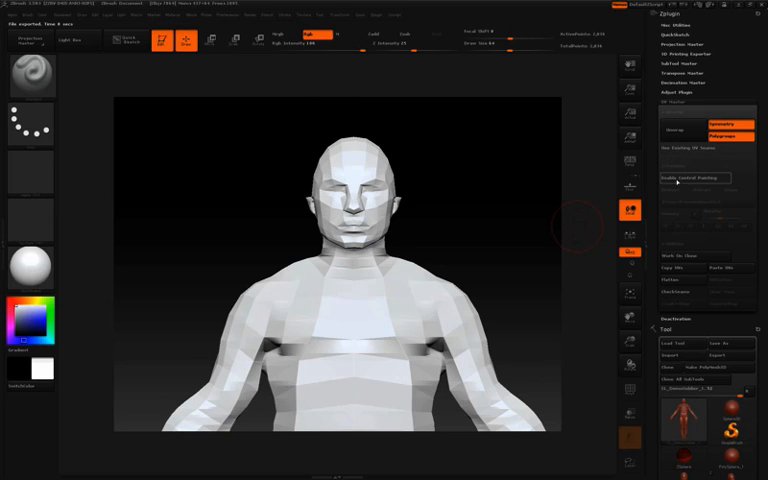
Return to the detailed soldier model after painting control guidance on the upper chest
{"action": "left_click", "coordinate": [688, 178]}
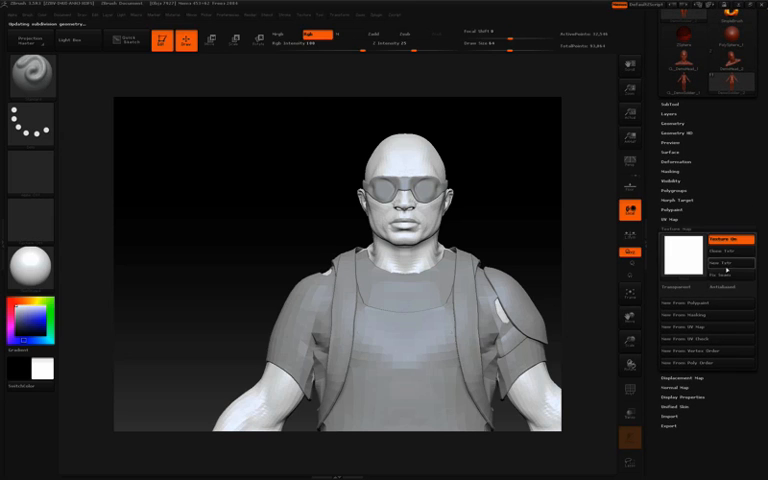
Bring up the texture library from Tool > Texture Map to pick a checking texture
{"action": "left_click", "coordinate": [676, 258]}
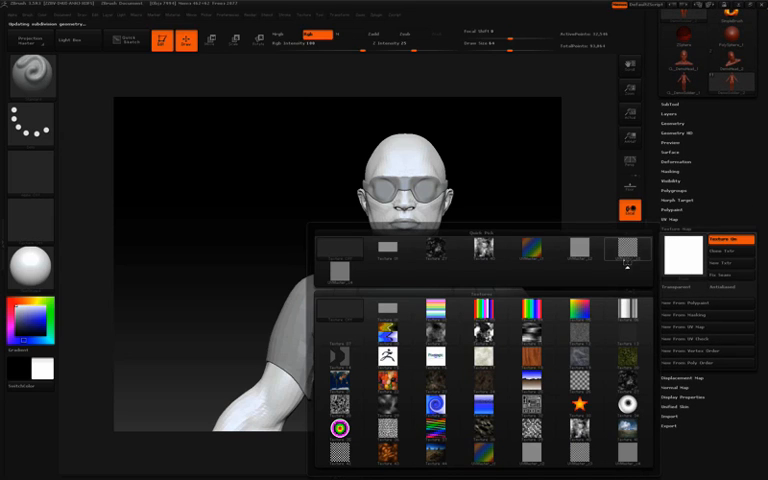